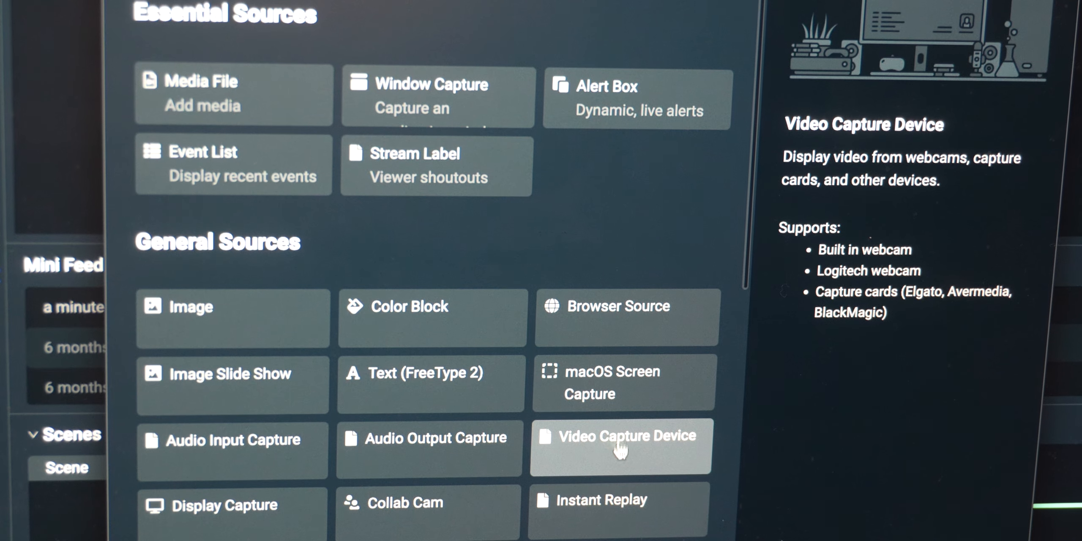
Step: Add a NearStream VM33 Video Capture Device source at 2560x1440 without a preset, input format Auto
left_click(619, 442)
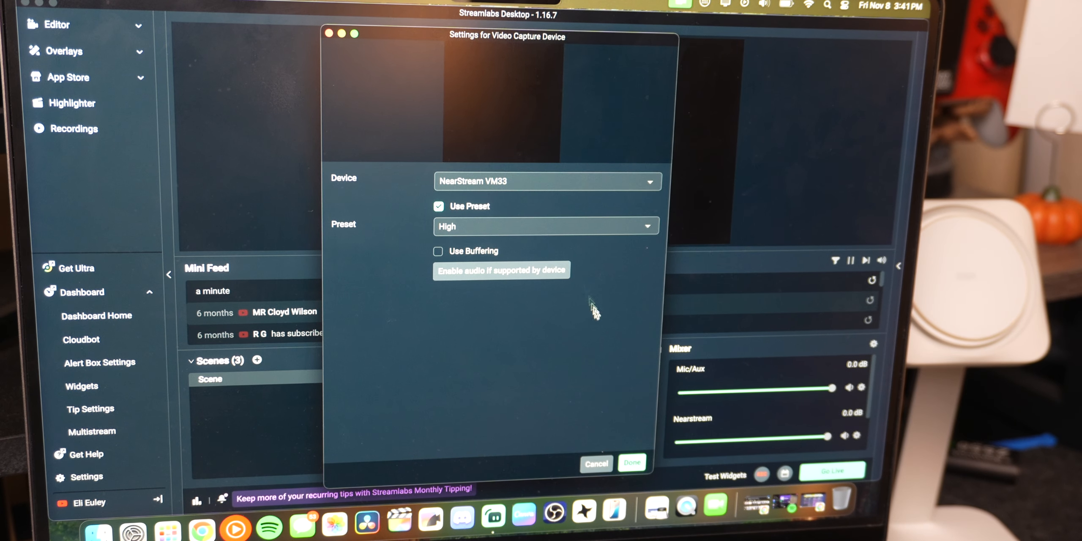
left_click(545, 226)
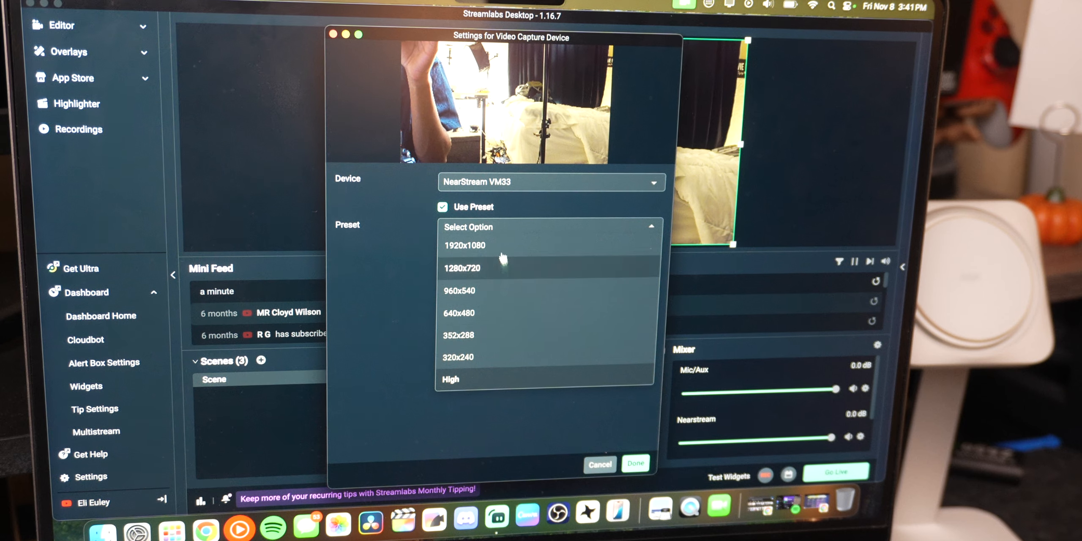
left_click(441, 207)
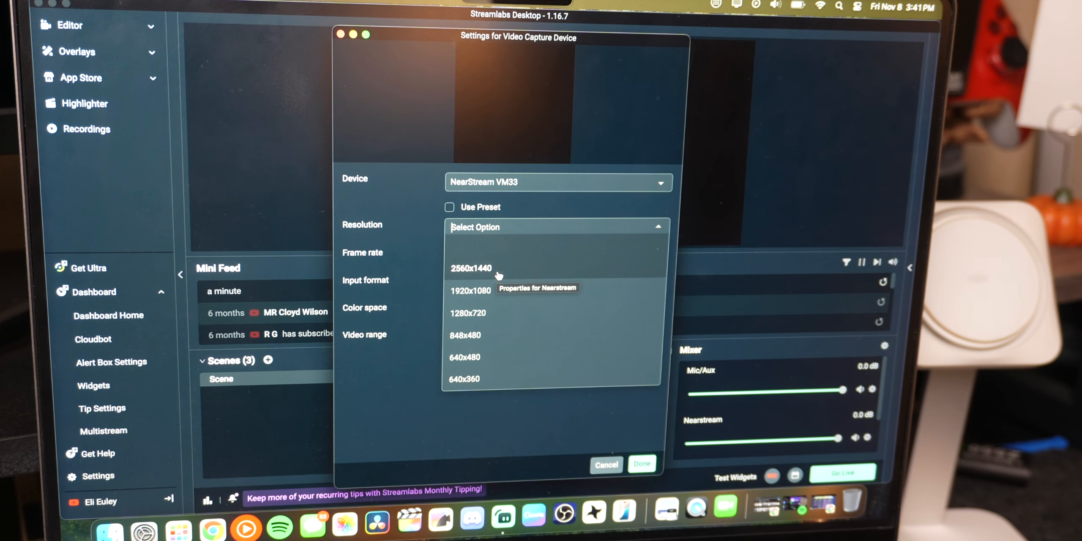
left_click(470, 268)
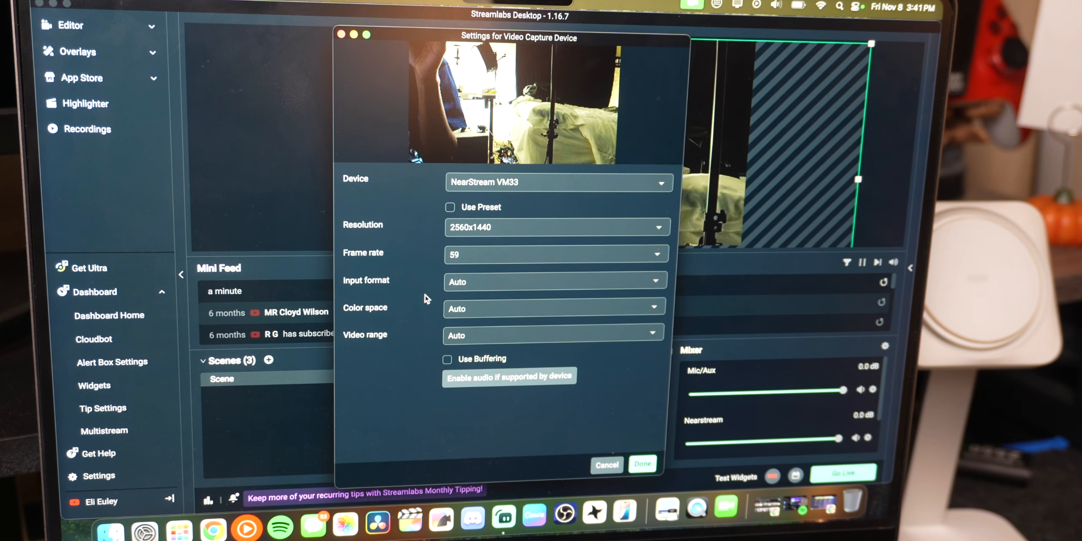
left_click(553, 281)
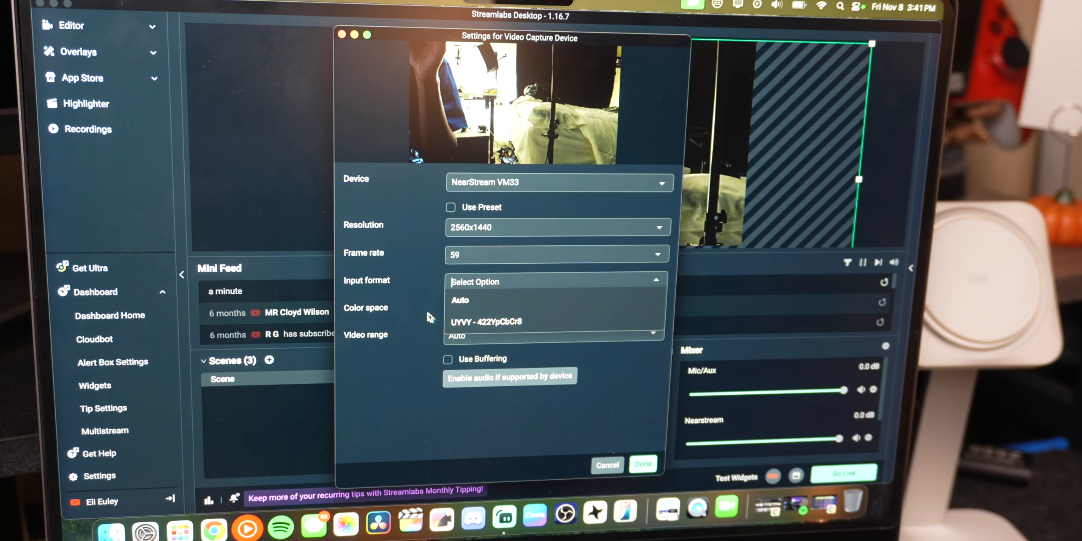
left_click(460, 301)
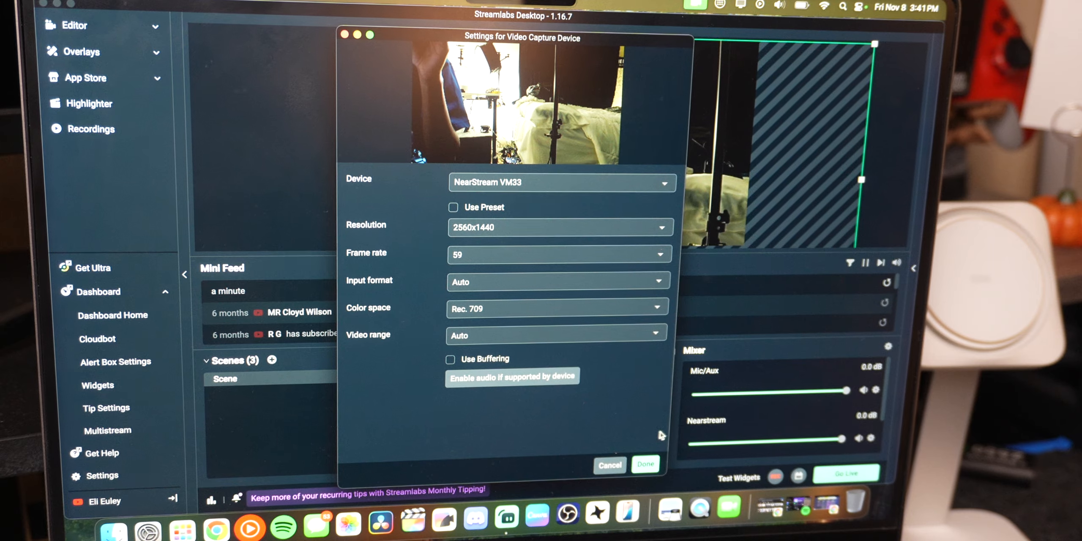
left_click(645, 465)
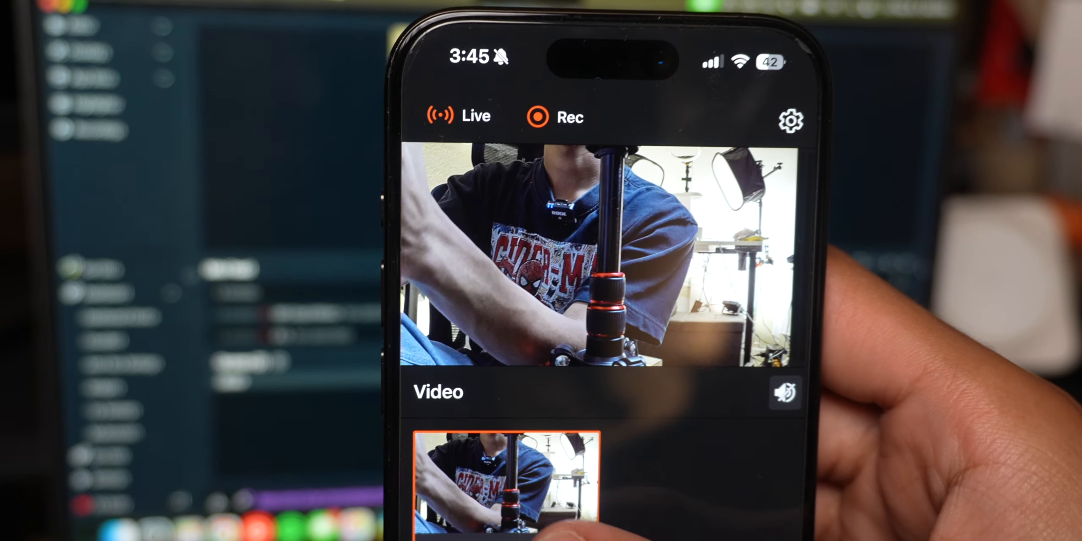
Step: Open Image Adjustments for the video feed, showing autofocus, auto exposure, white balance and HDR
left_click(790, 120)
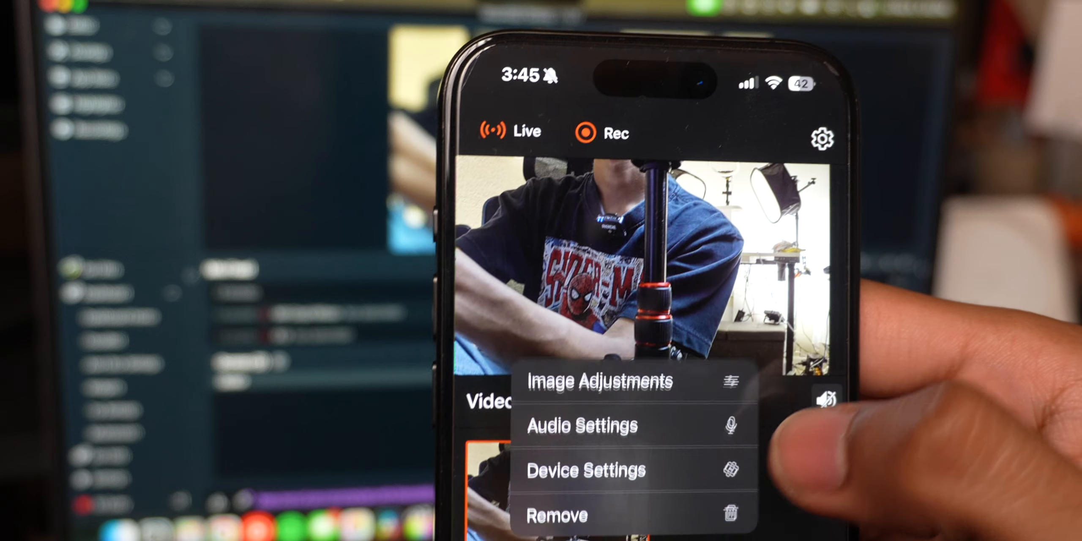
left_click(601, 382)
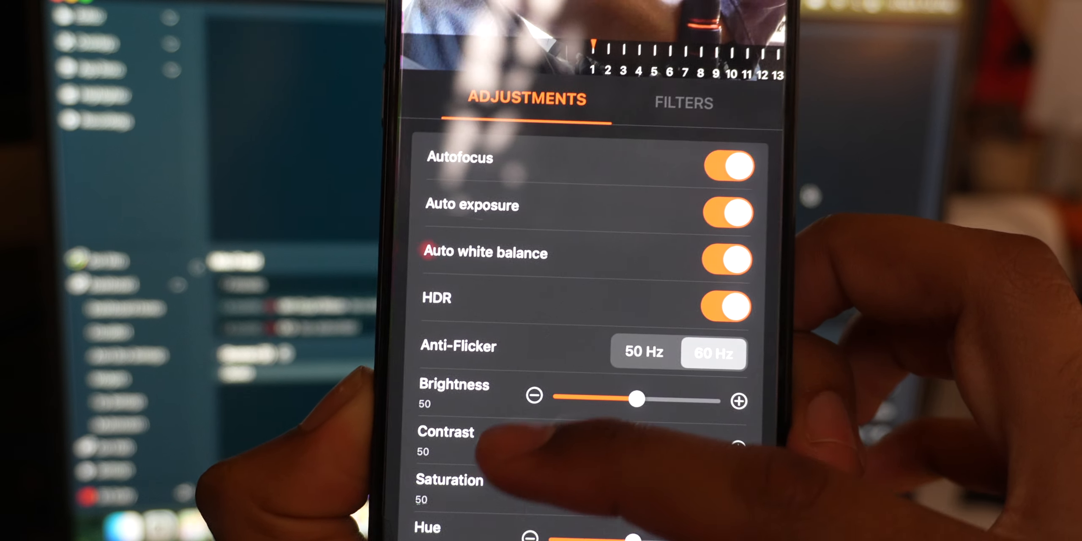
scroll("down", 3)
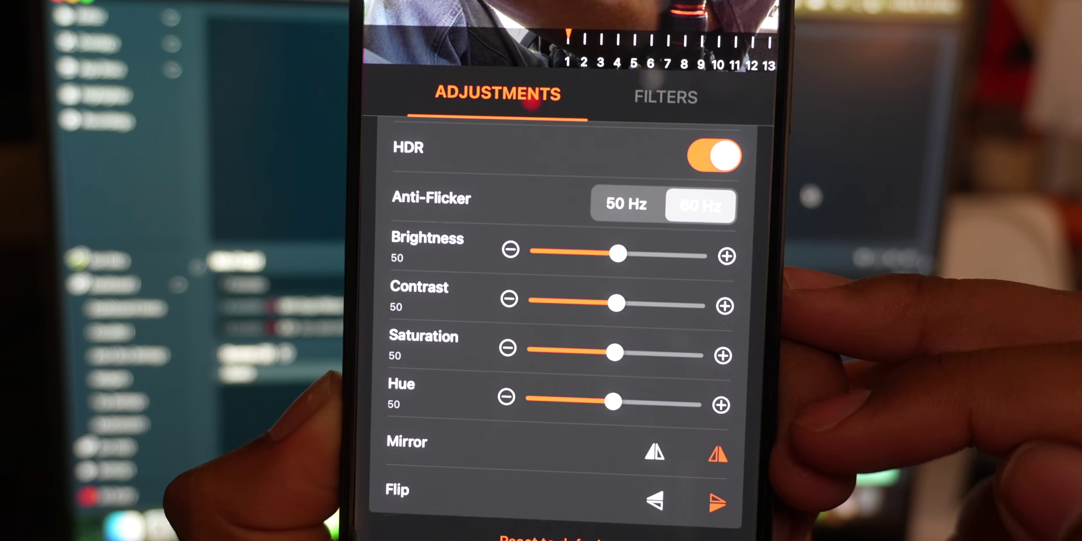
left_click(664, 96)
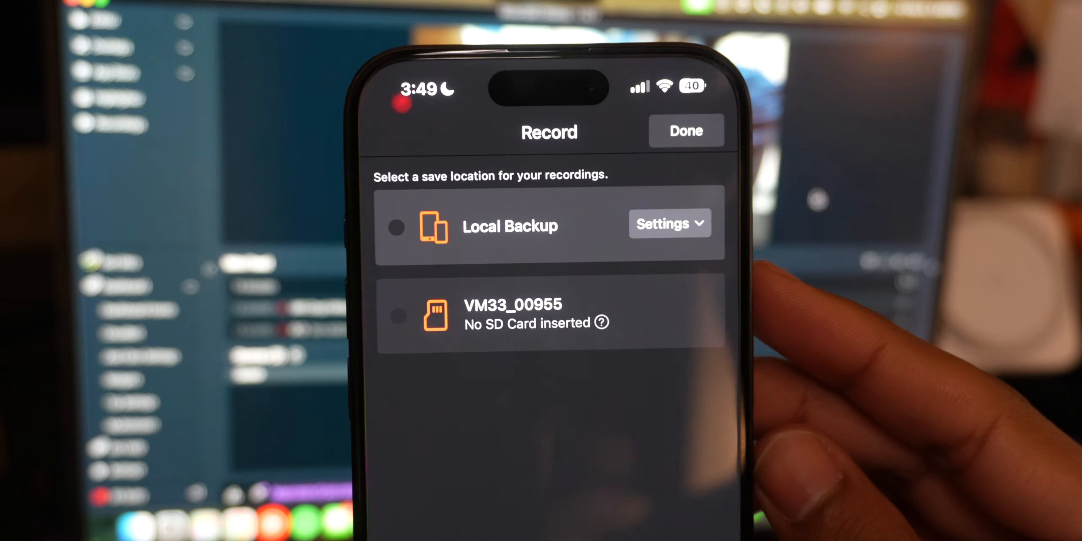
Step: Expand Local Backup settings to show H264 codec and 1080p at 20 Mbps quality
left_click(670, 223)
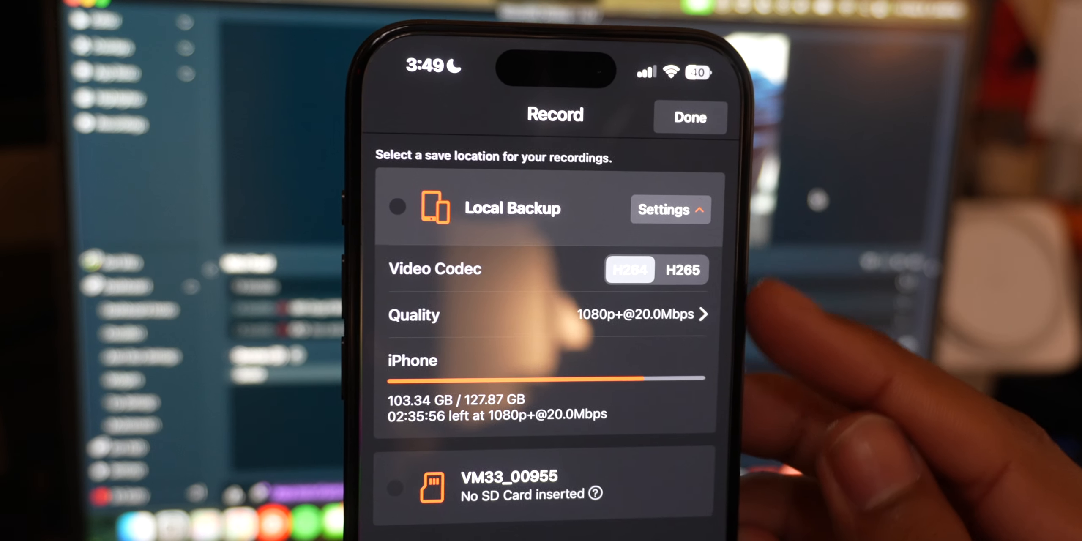